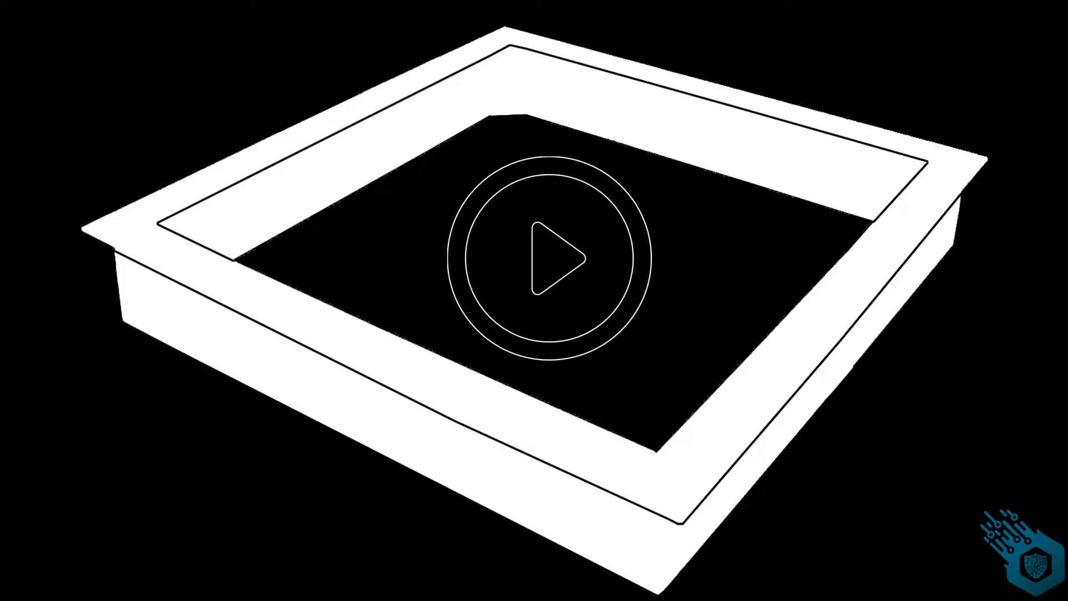
pyautogui.click(545, 257)
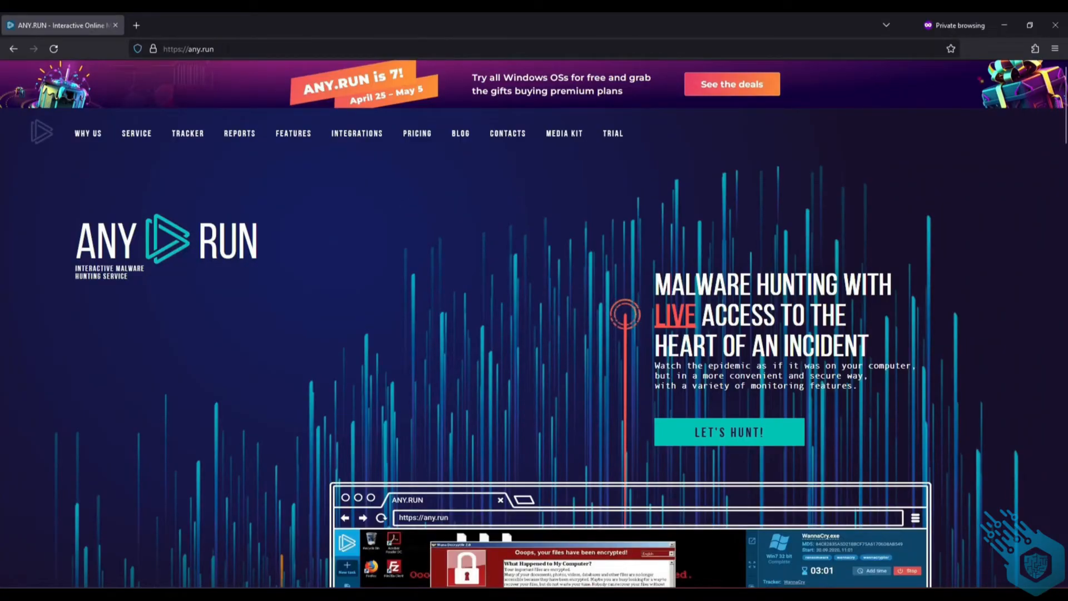
pyautogui.moveTo(788, 443)
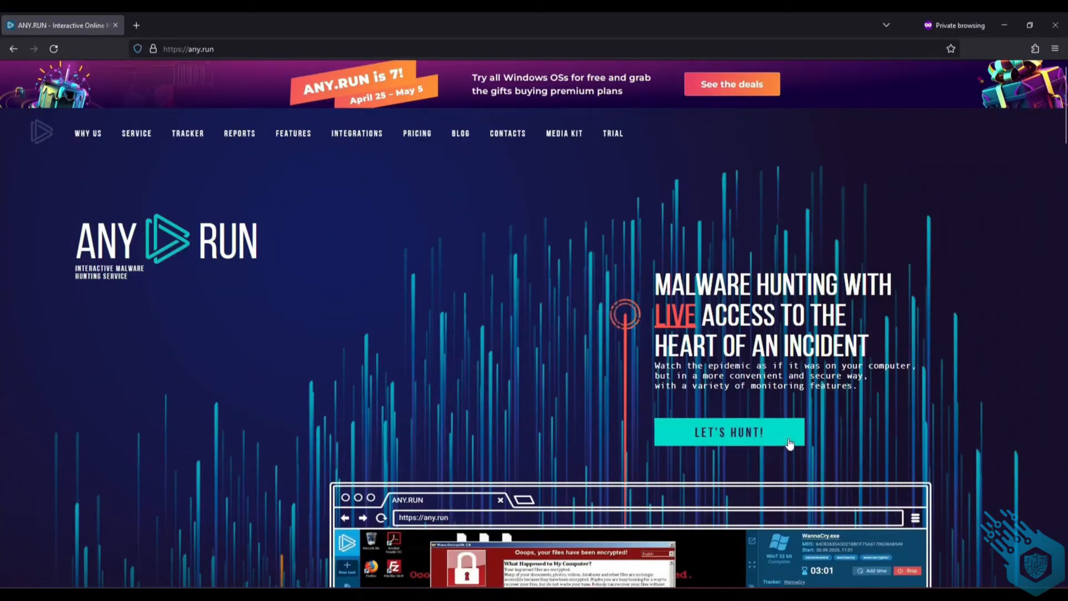
# Enter the app via LET'S HUNT!, dismiss registration and cookies, and show Public tasks
pyautogui.click(728, 431)
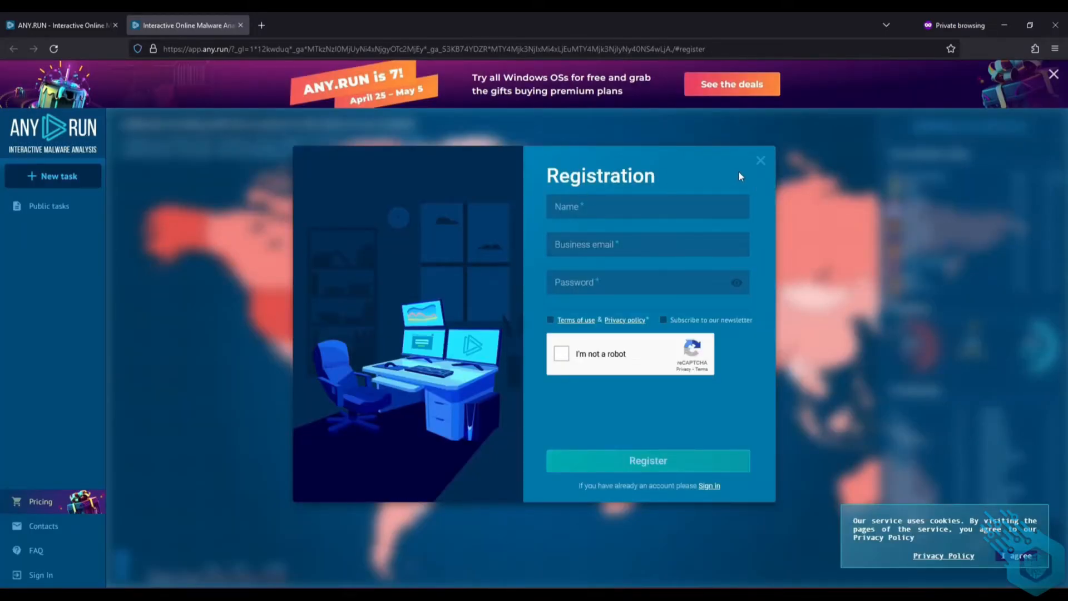
pyautogui.click(760, 160)
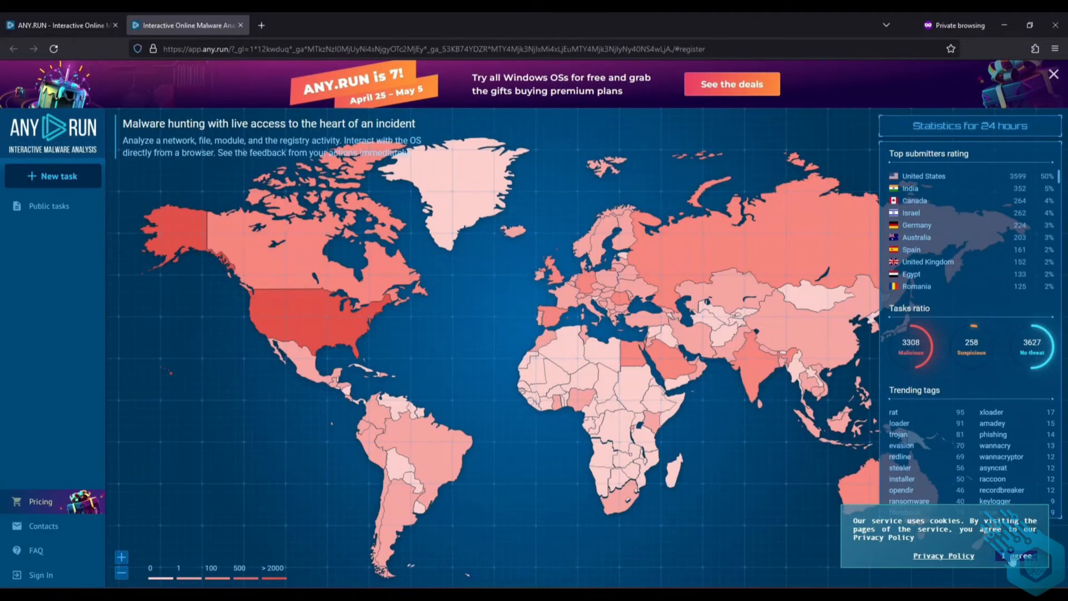
pyautogui.click(1016, 556)
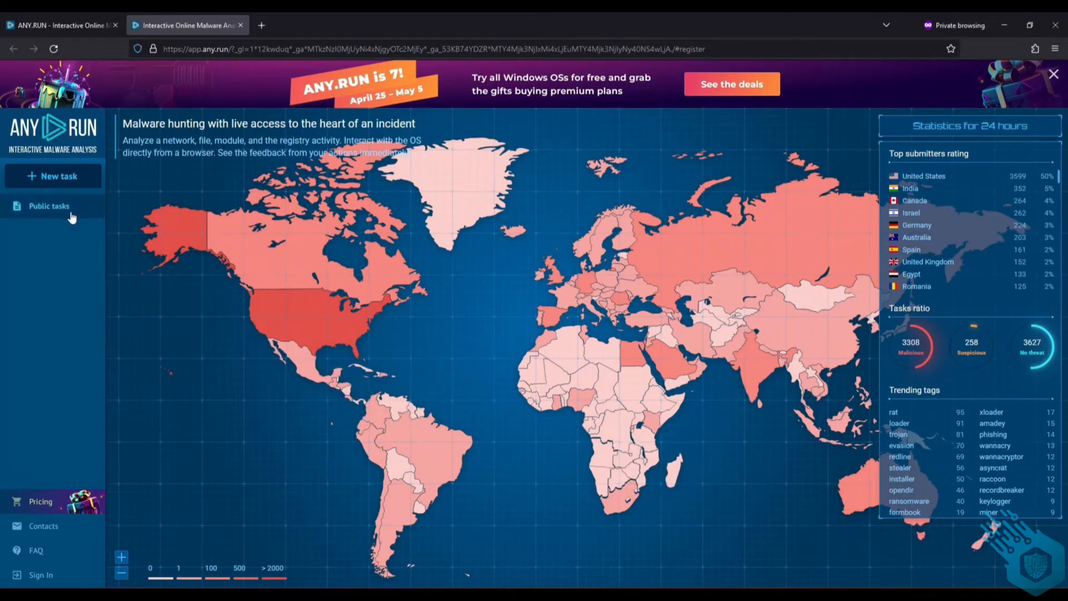
pyautogui.click(48, 205)
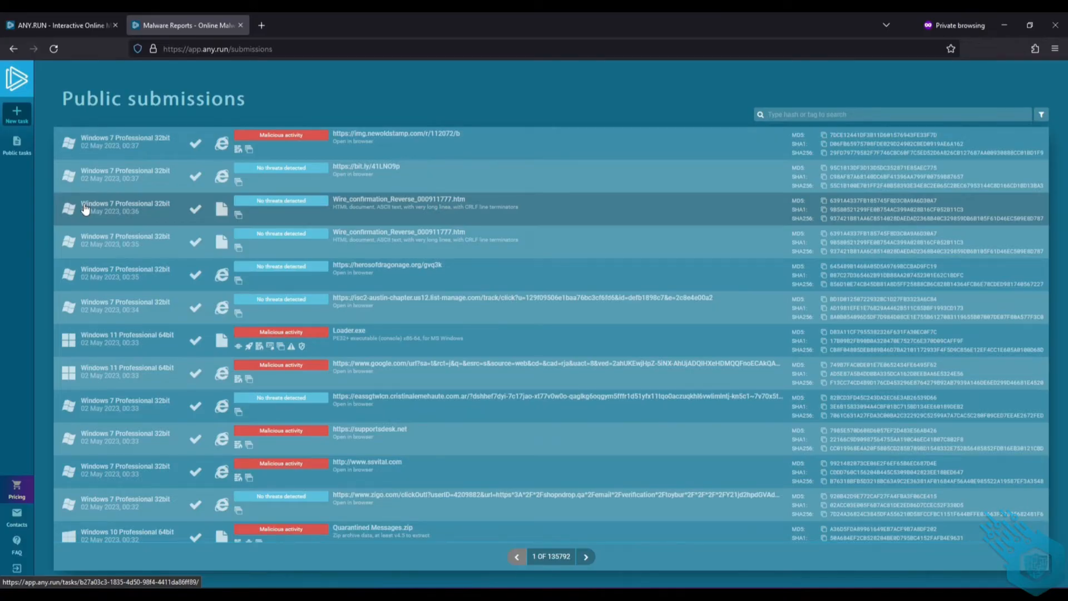
pyautogui.moveTo(455, 334)
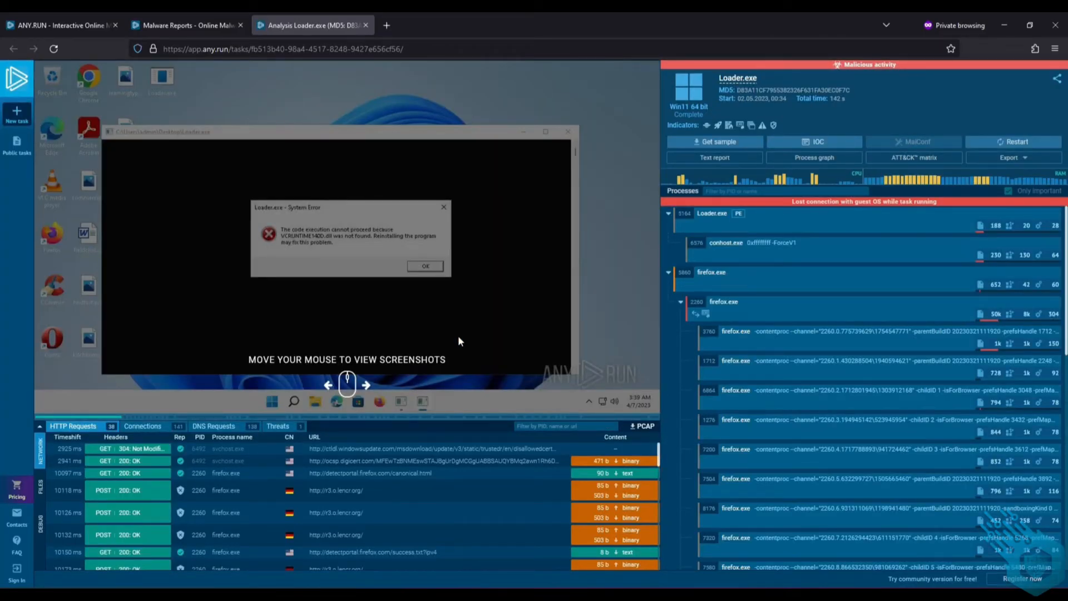
pyautogui.moveTo(324, 206)
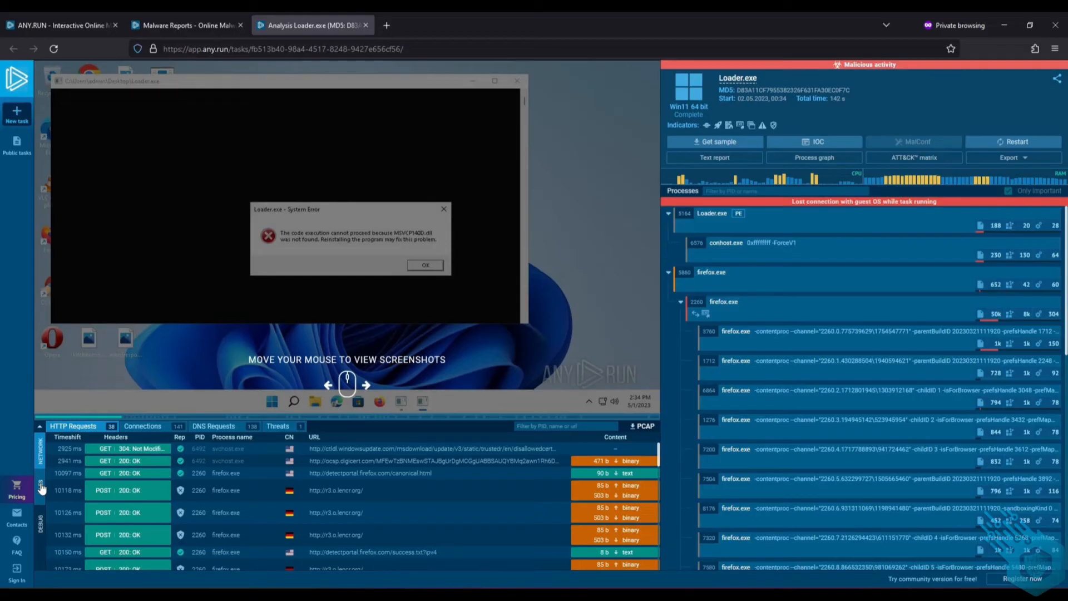
# Review the Loader.exe task's modified files and debug output, then show its process graph
pyautogui.click(40, 487)
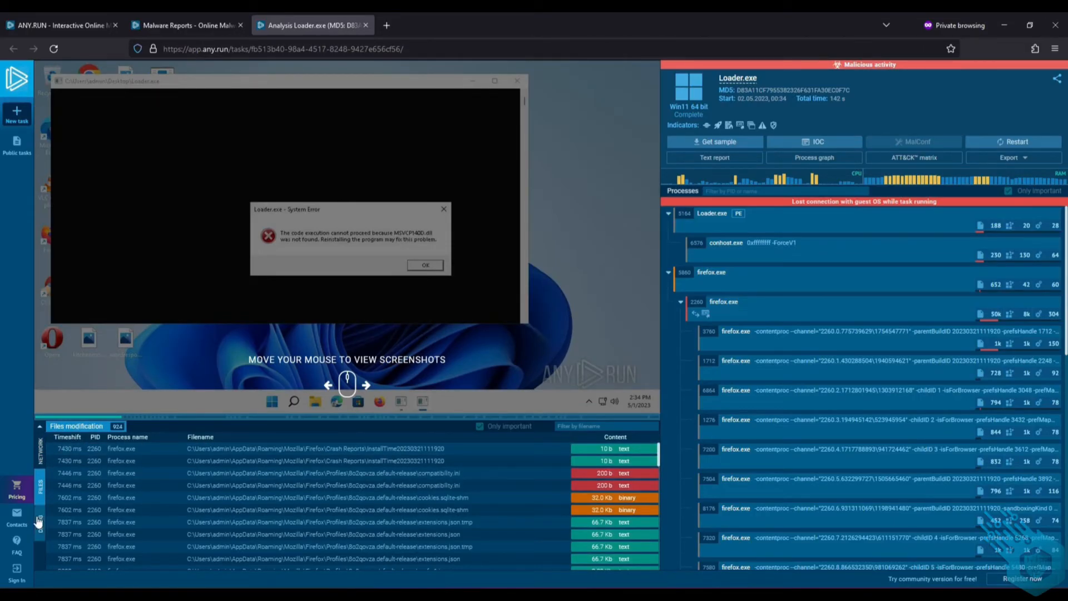
pyautogui.click(39, 523)
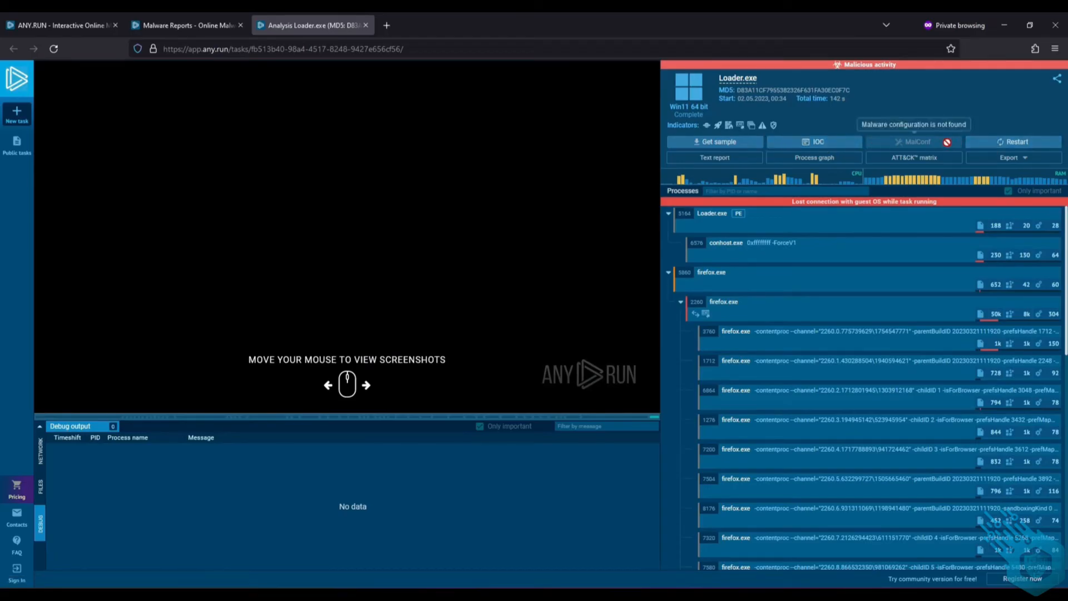
pyautogui.click(813, 157)
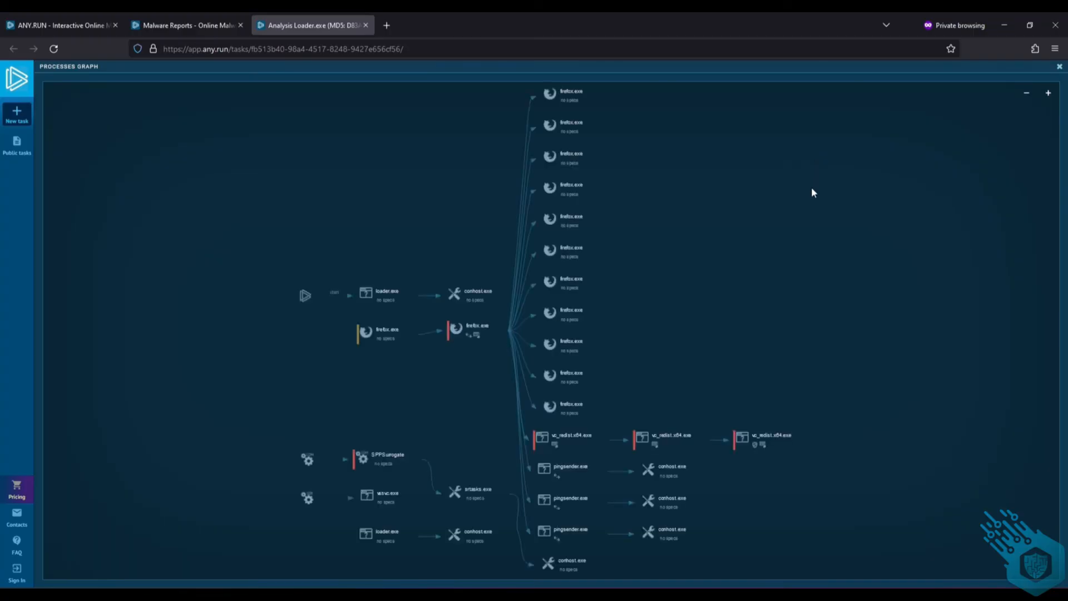
pyautogui.moveTo(314, 298)
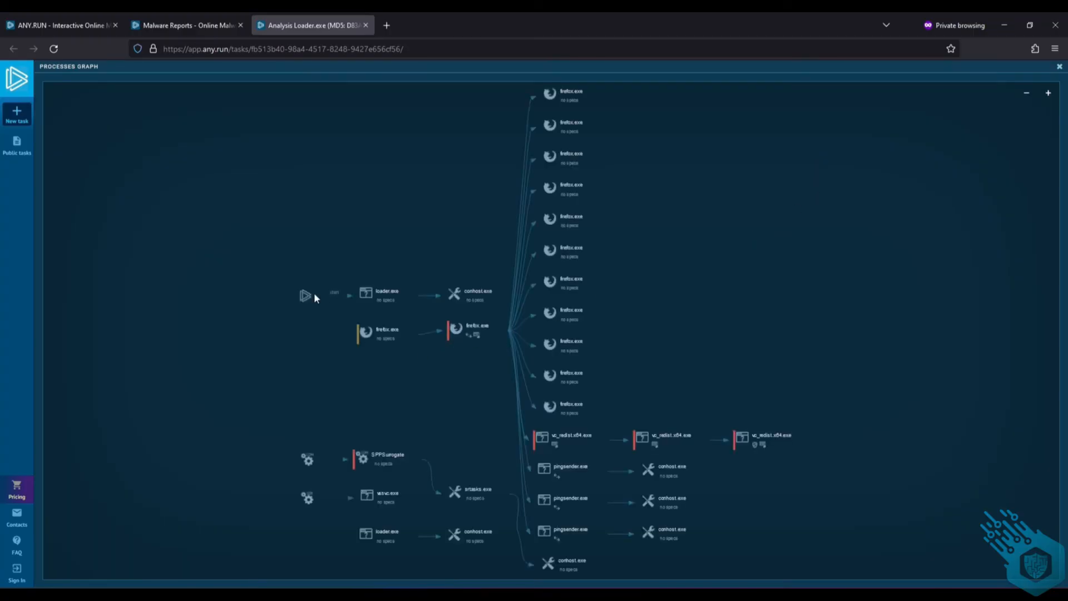
pyautogui.moveTo(422, 306)
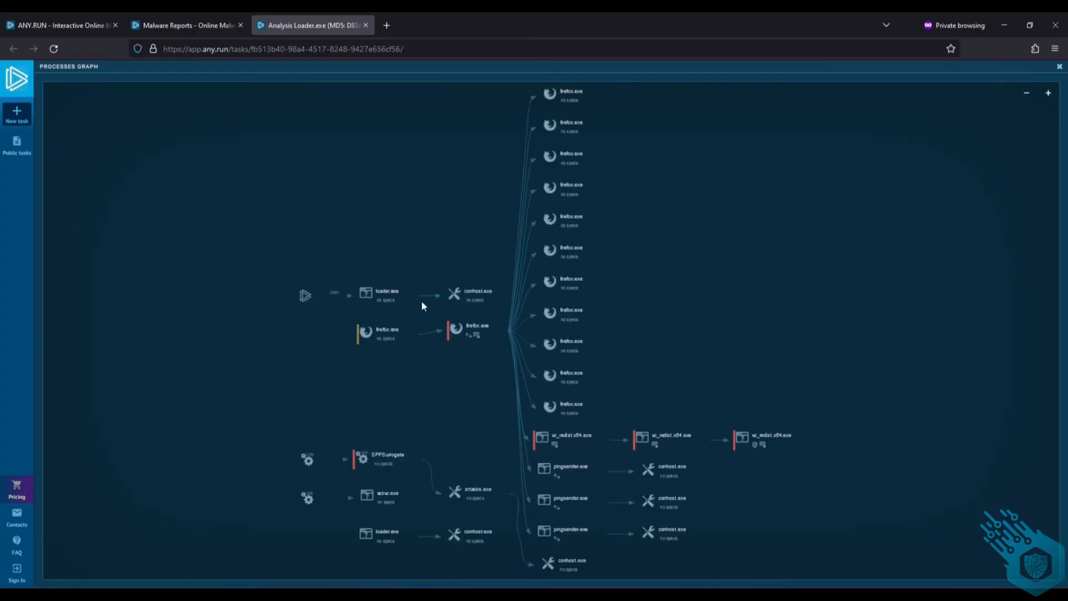
pyautogui.moveTo(474, 293)
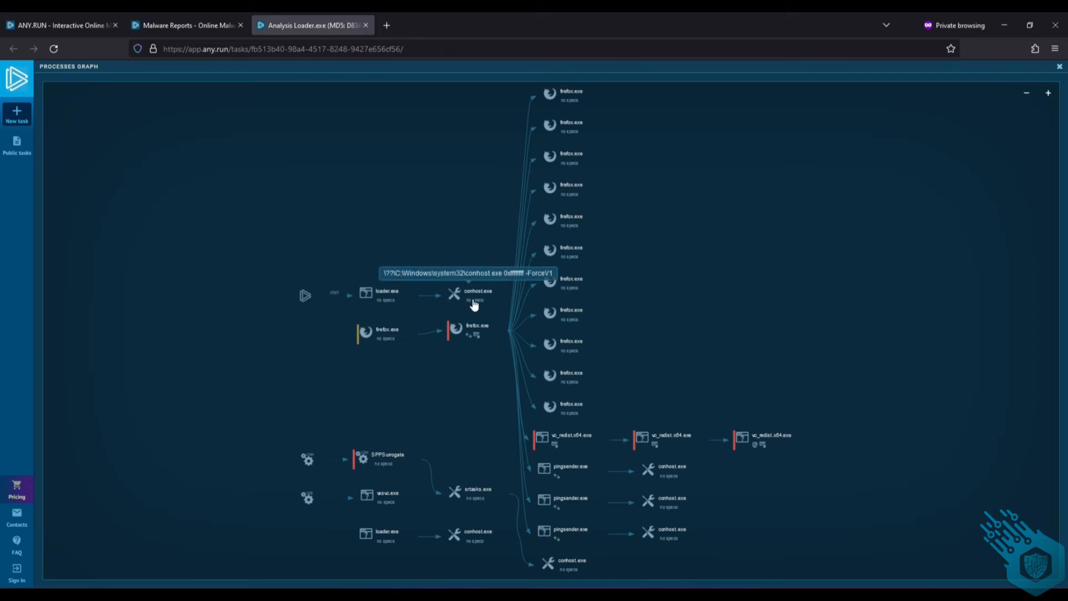
pyautogui.moveTo(538, 435)
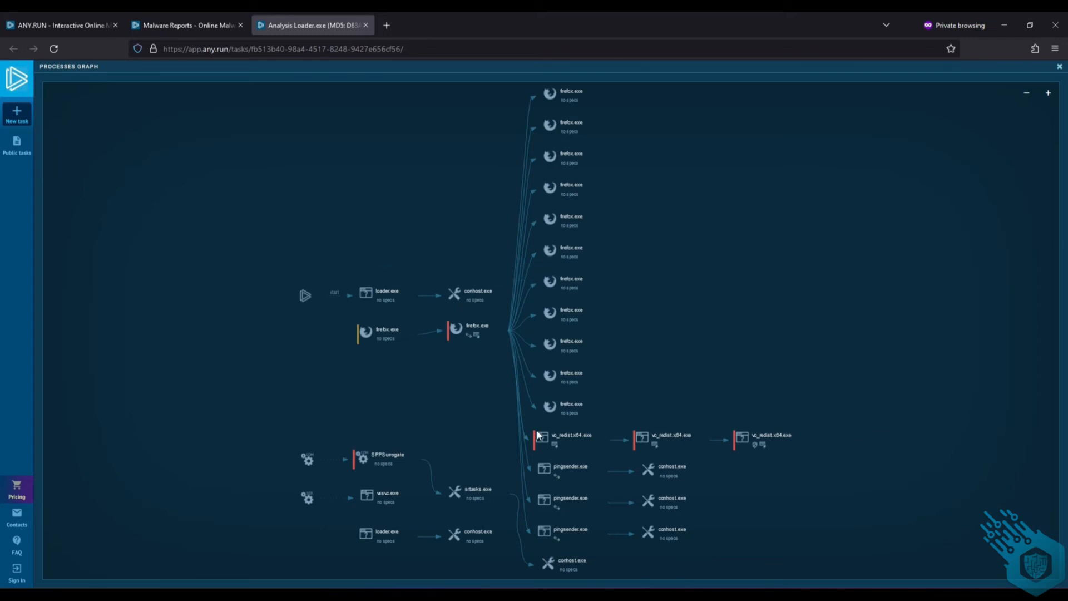
pyautogui.moveTo(760, 440)
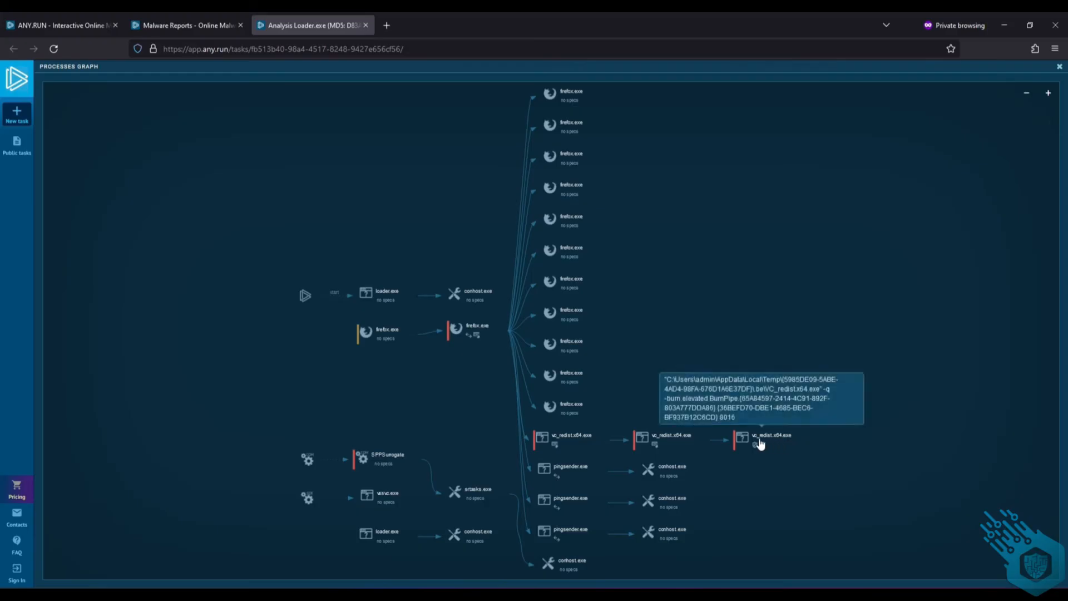
# Inspect the last VC_redist.x64.exe node's advanced 100/100 malicious report, then return to the overview
pyautogui.click(757, 439)
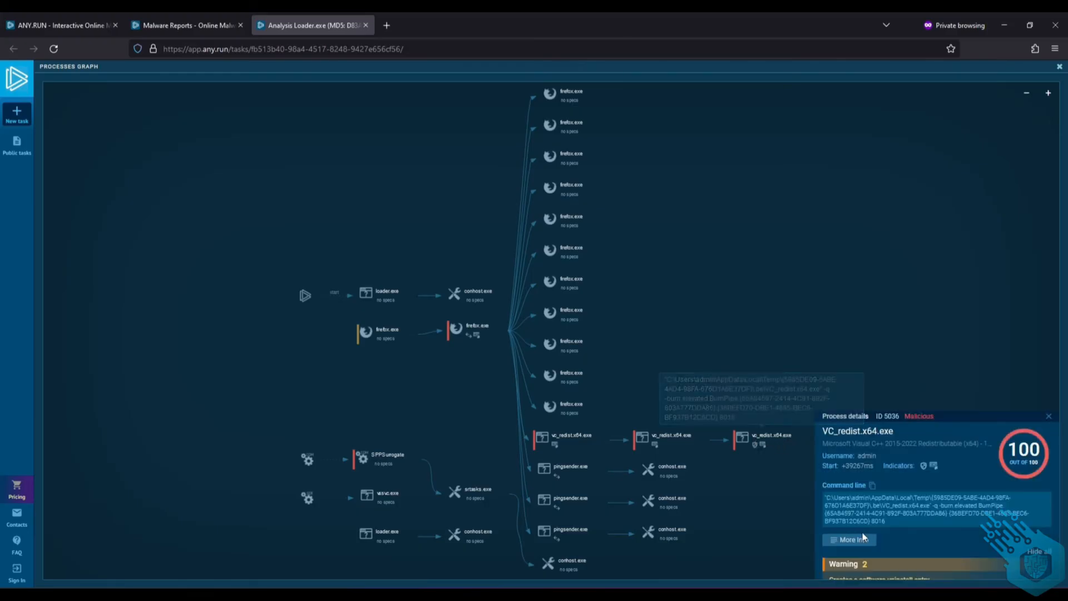
pyautogui.click(849, 538)
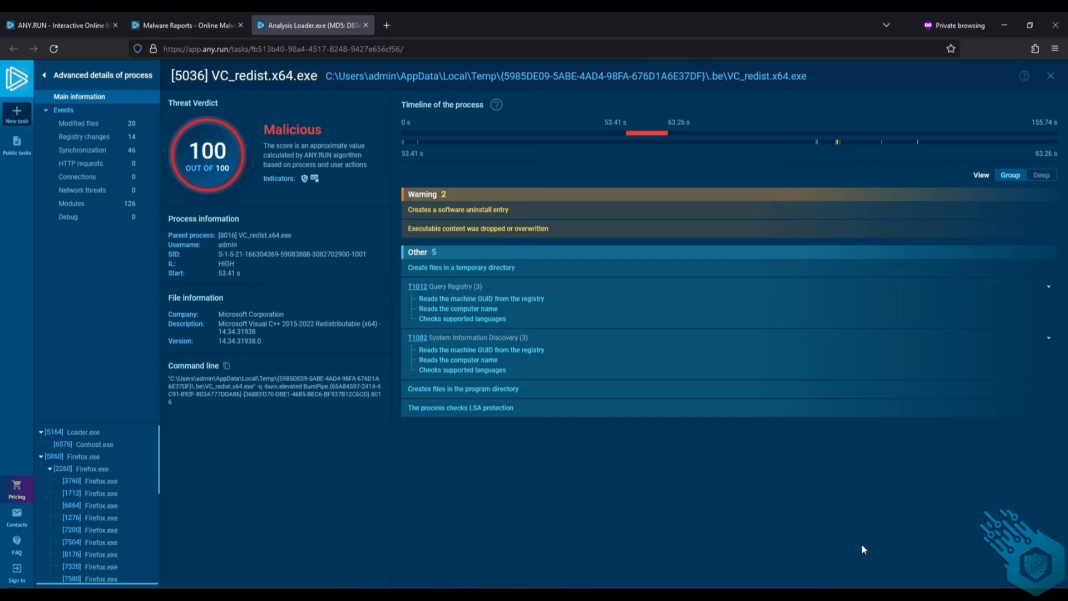
pyautogui.moveTo(338, 244)
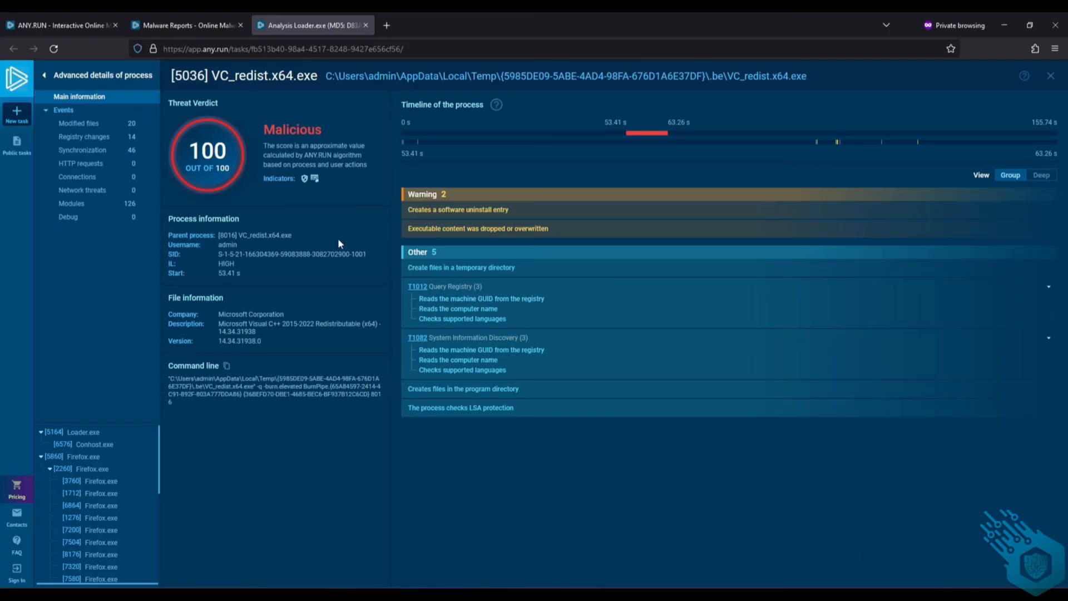
pyautogui.click(1051, 75)
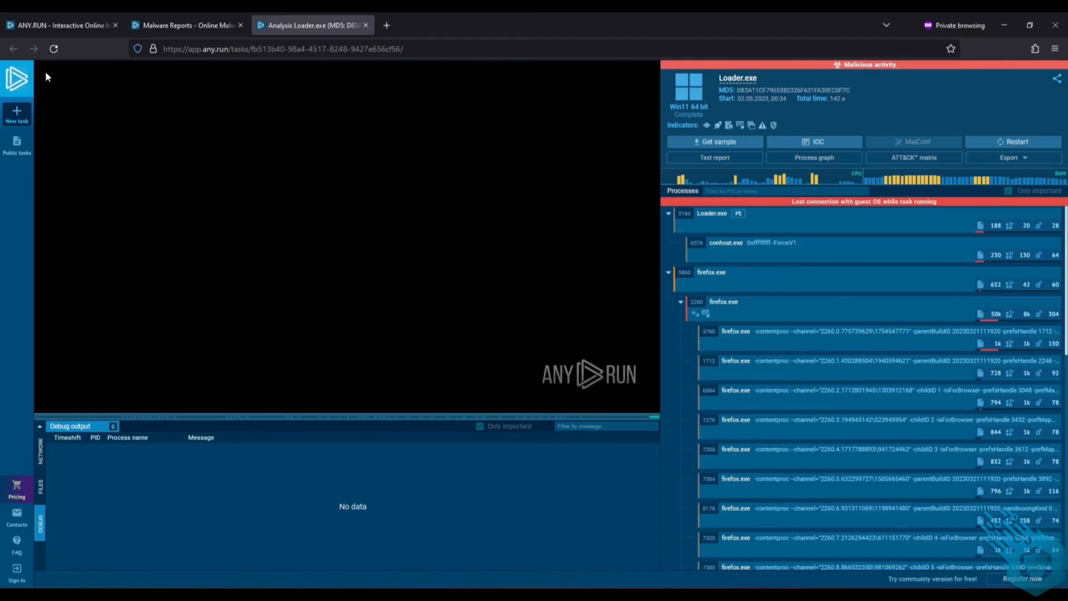
pyautogui.moveTo(498, 134)
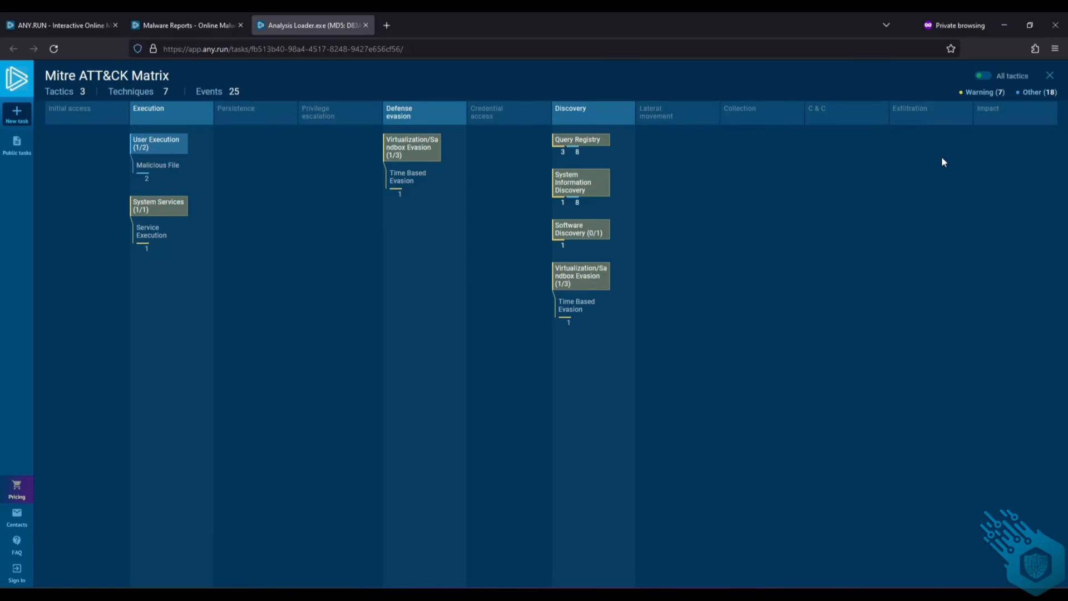
pyautogui.moveTo(1018, 118)
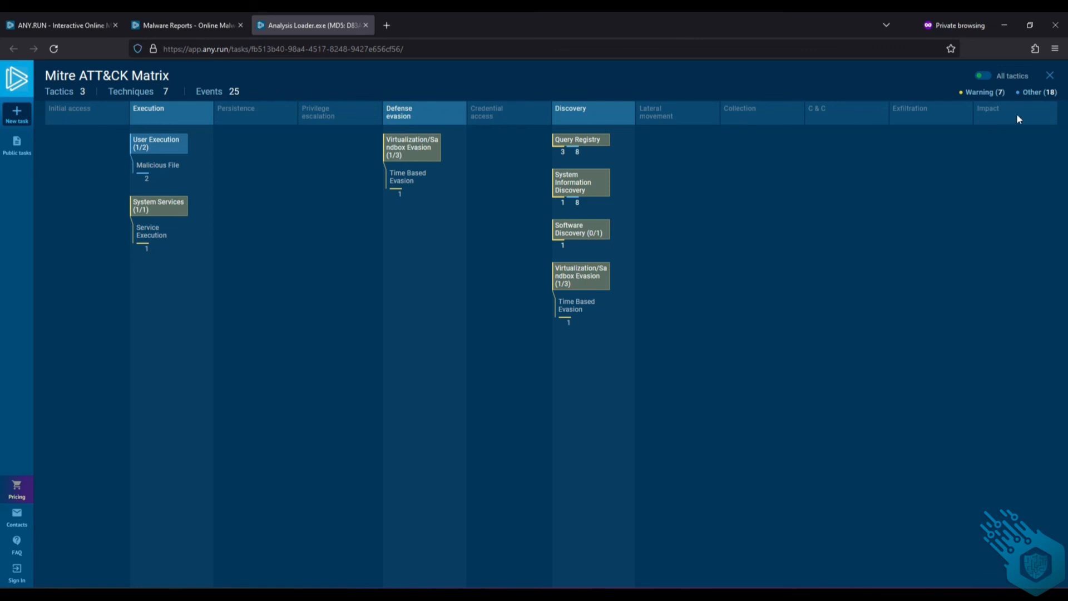
pyautogui.click(1049, 74)
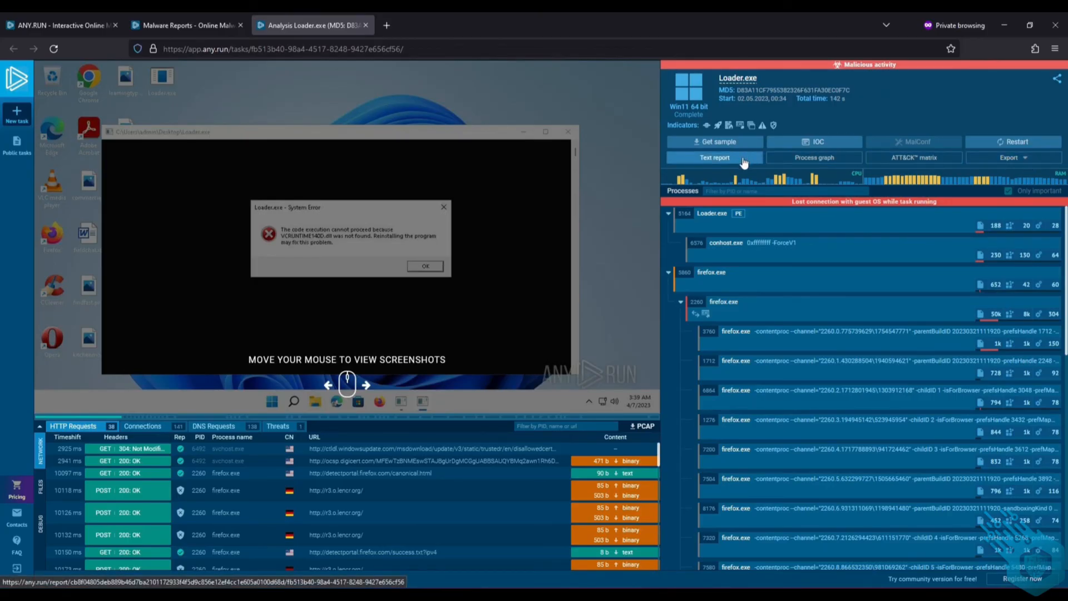
pyautogui.moveTo(1059, 25)
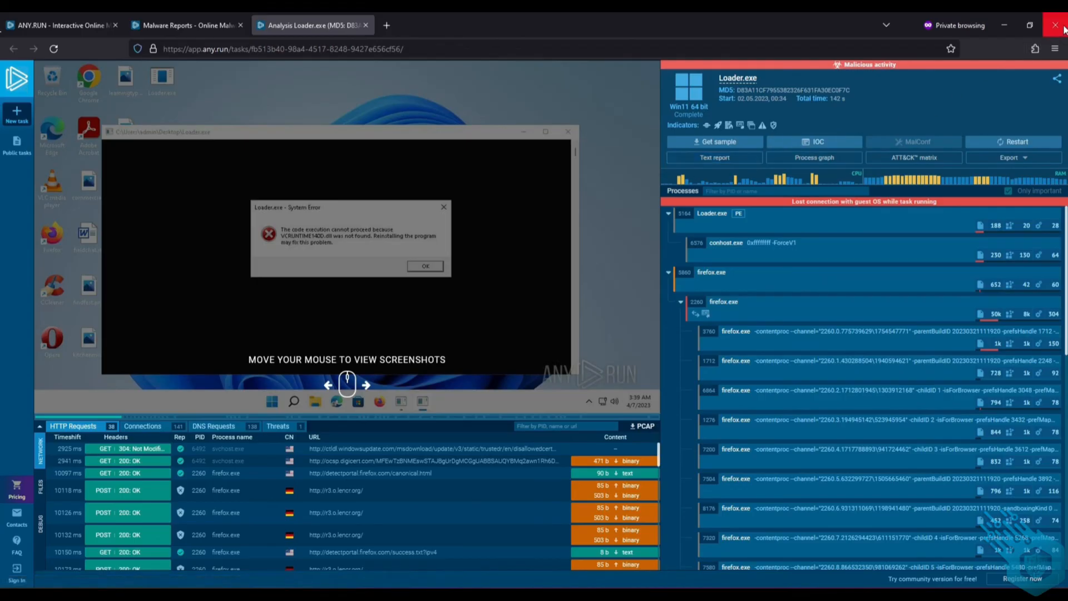
# Close the private browser window holding the Loader.exe analysis
pyautogui.click(1061, 25)
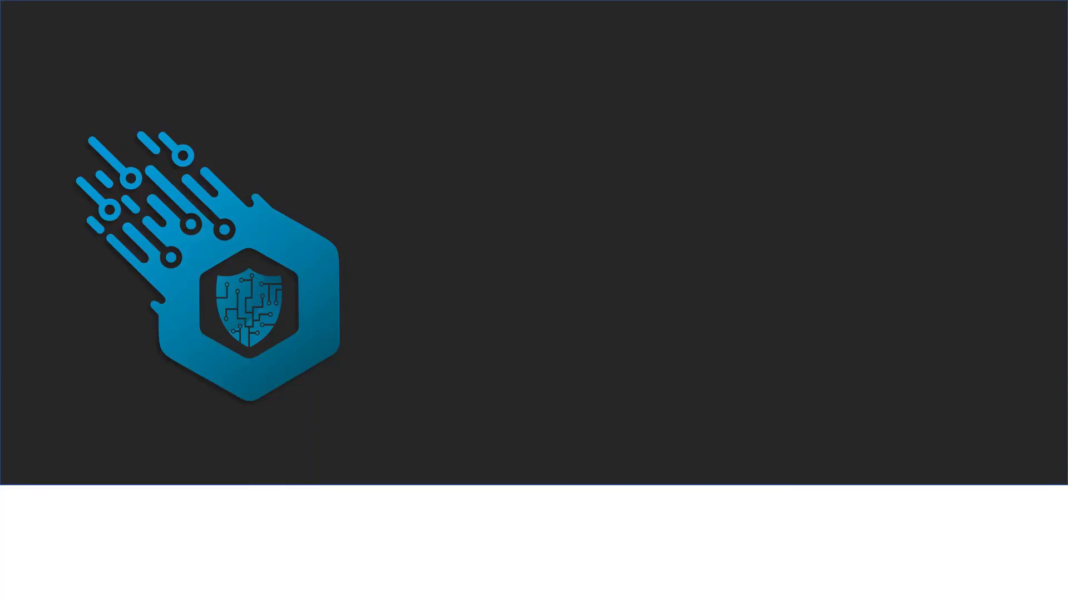